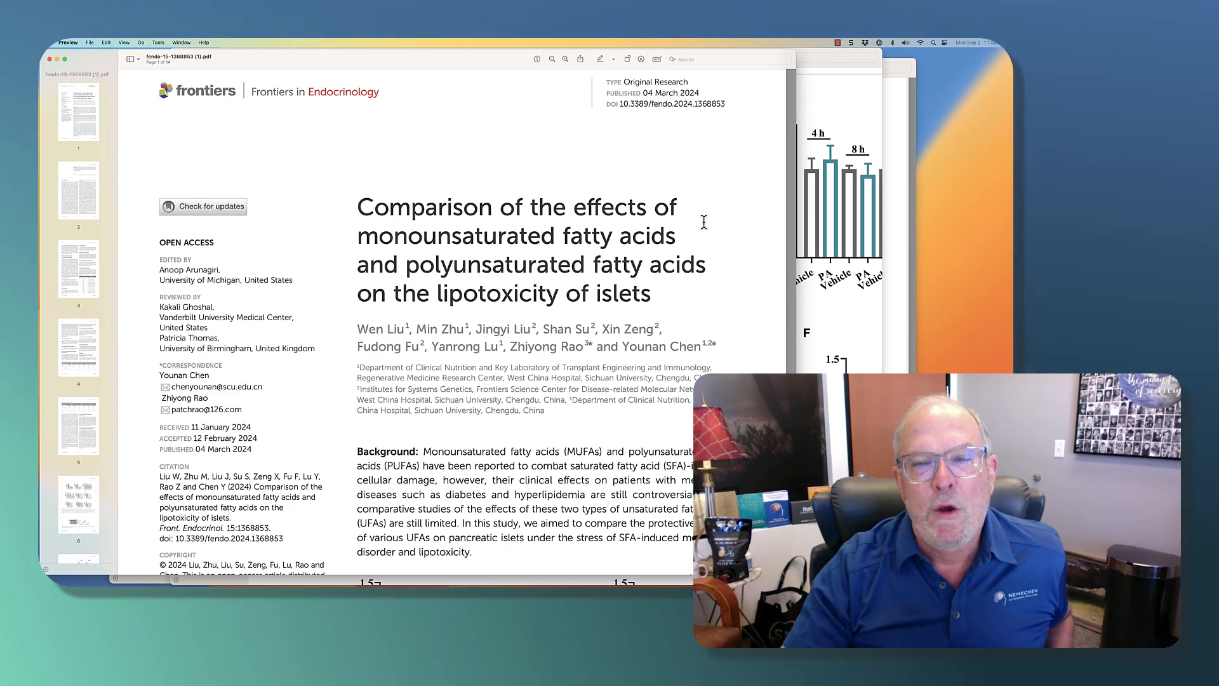
pyautogui.moveTo(492, 247)
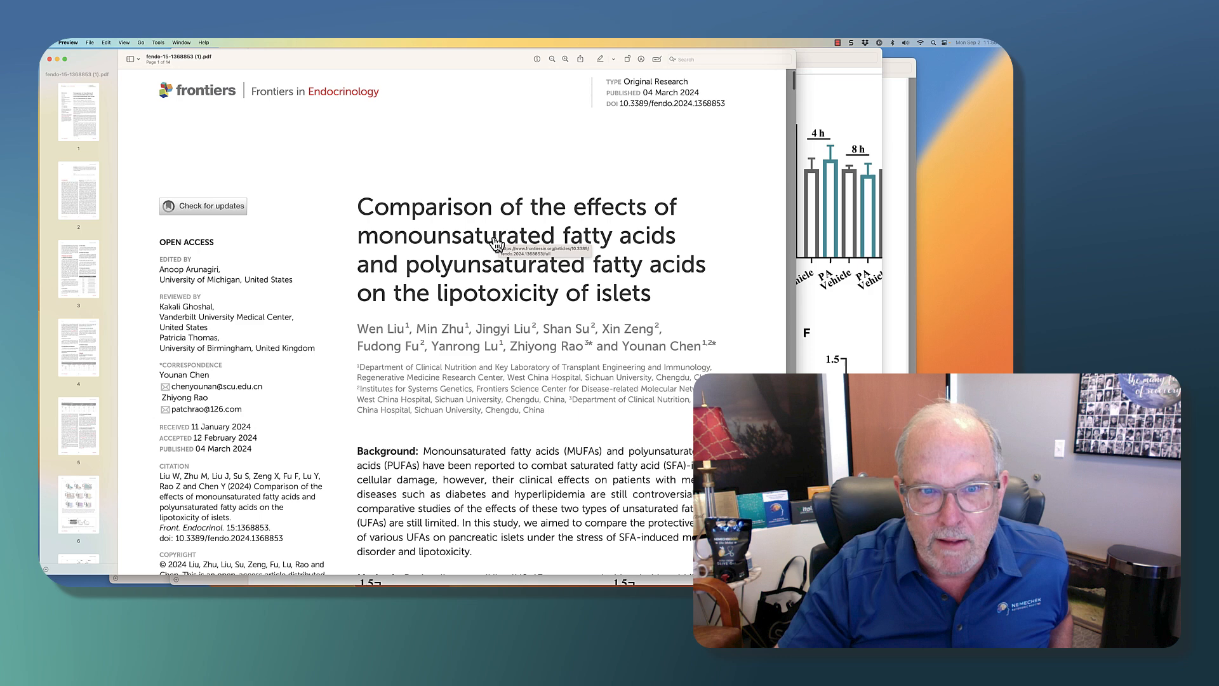
pyautogui.moveTo(665, 275)
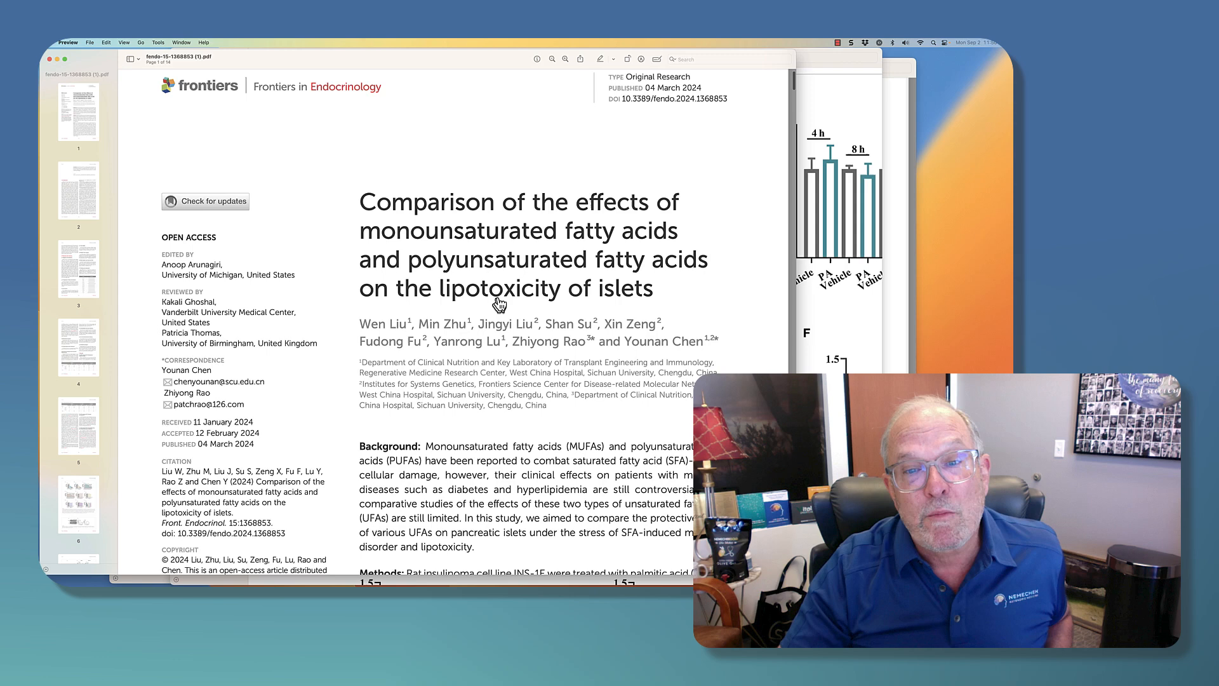
pyautogui.moveTo(498, 304)
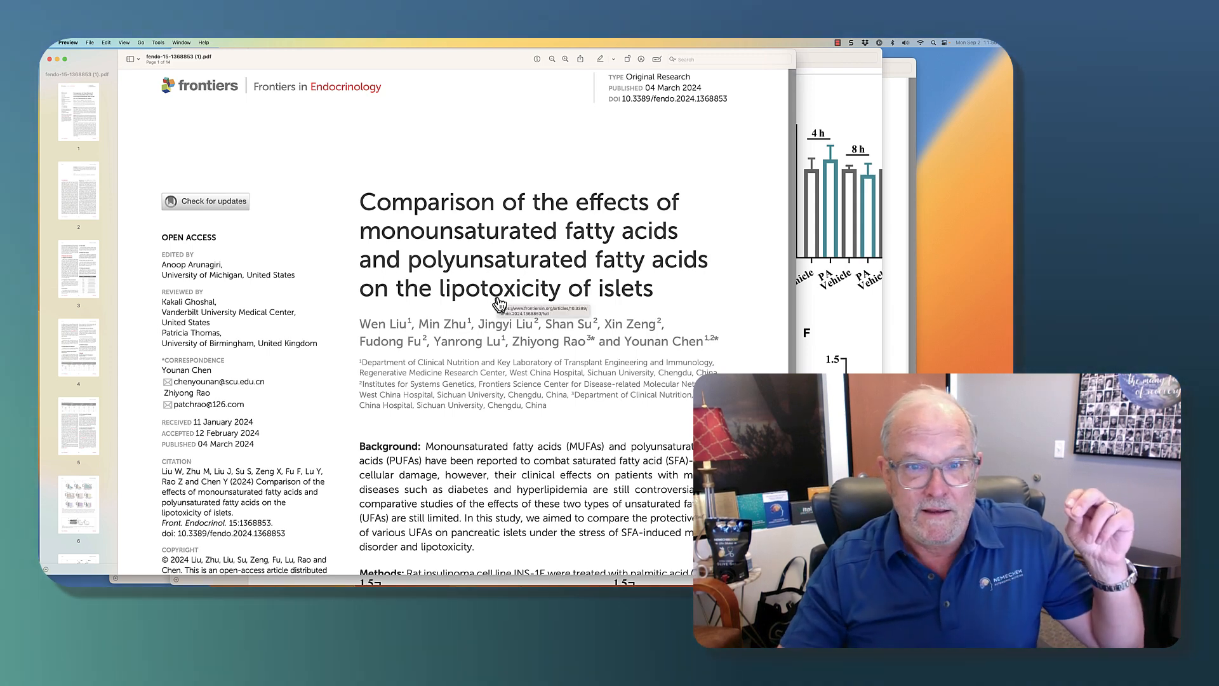
pyautogui.moveTo(626, 305)
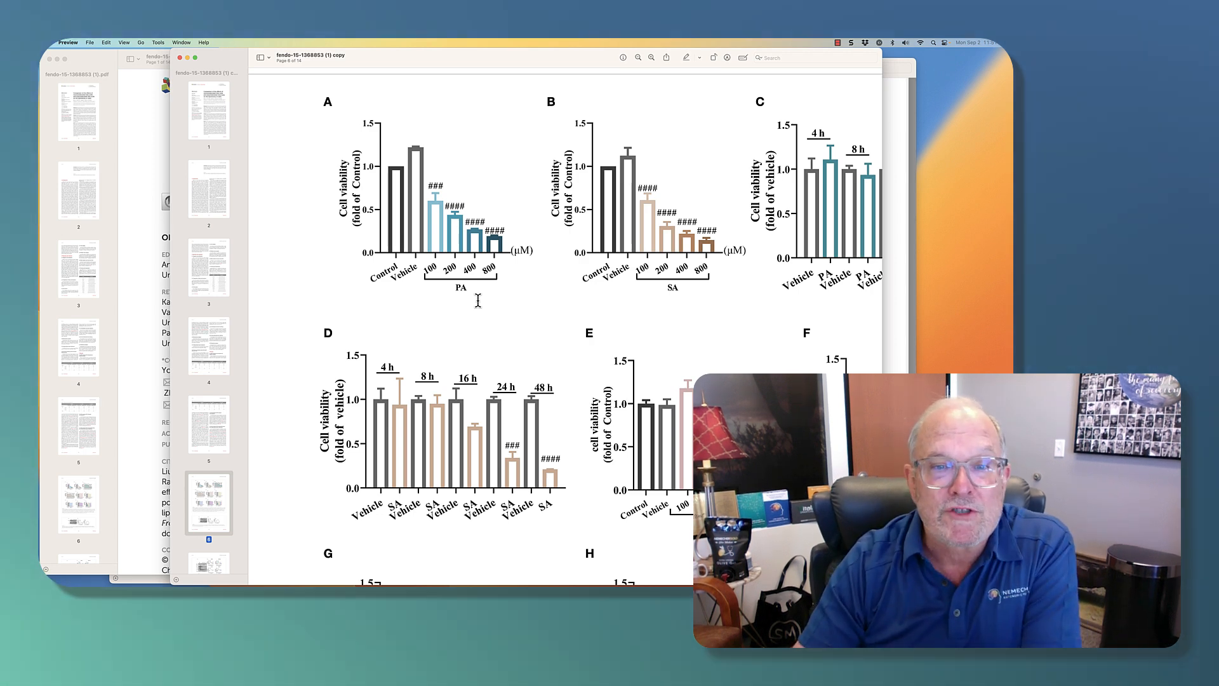
pyautogui.moveTo(357, 233)
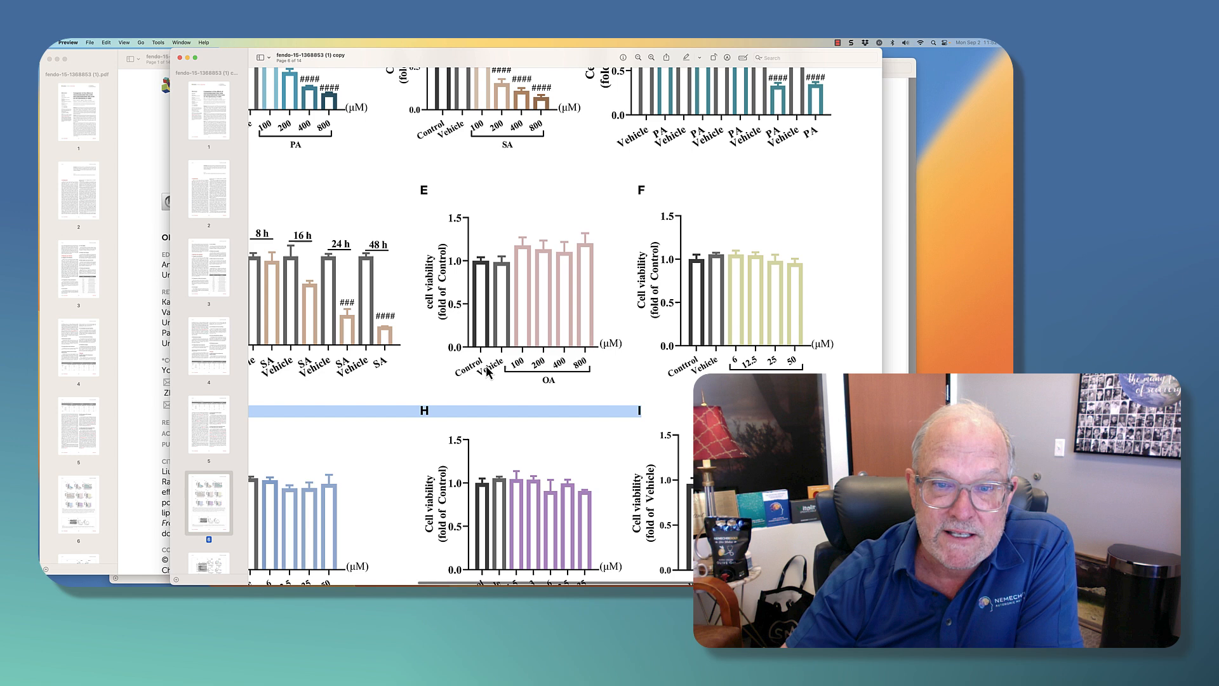
pyautogui.moveTo(504, 285)
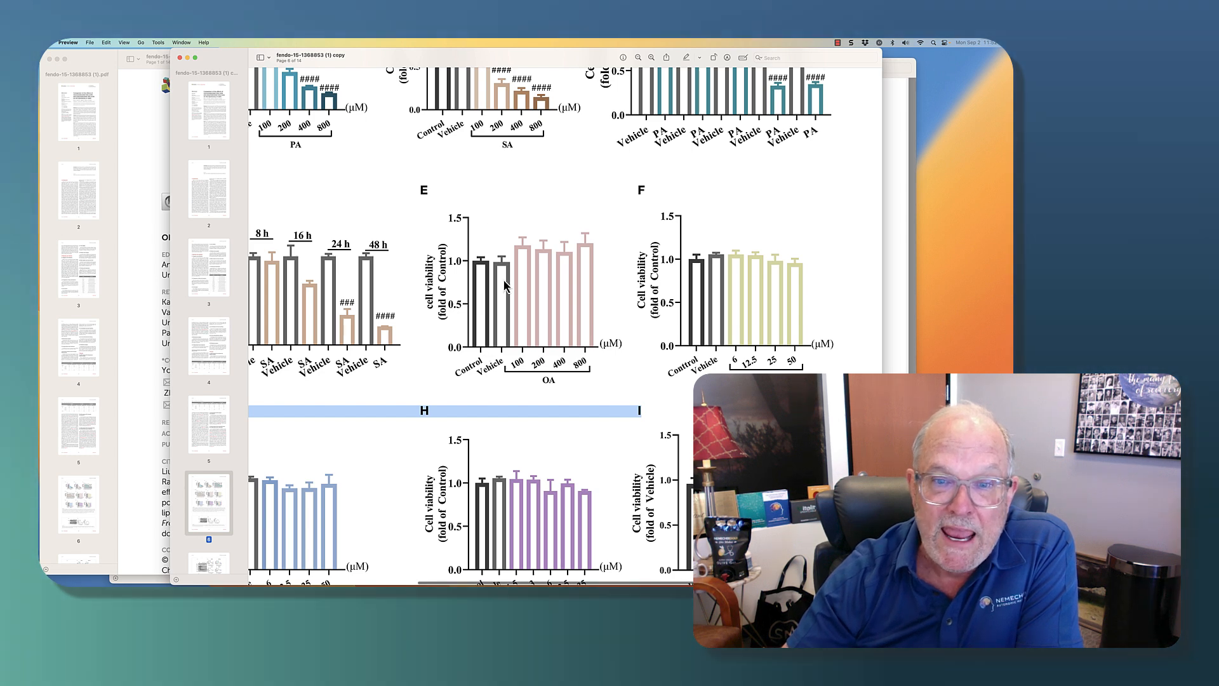
pyautogui.moveTo(592, 361)
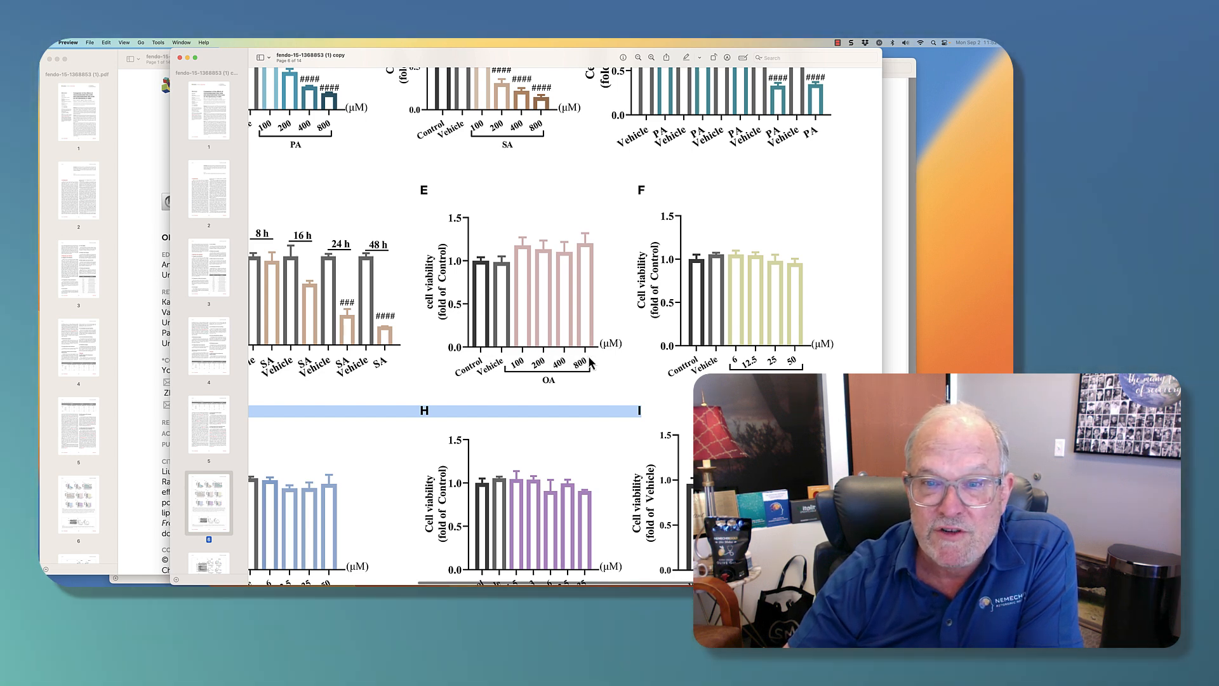
pyautogui.moveTo(521, 266)
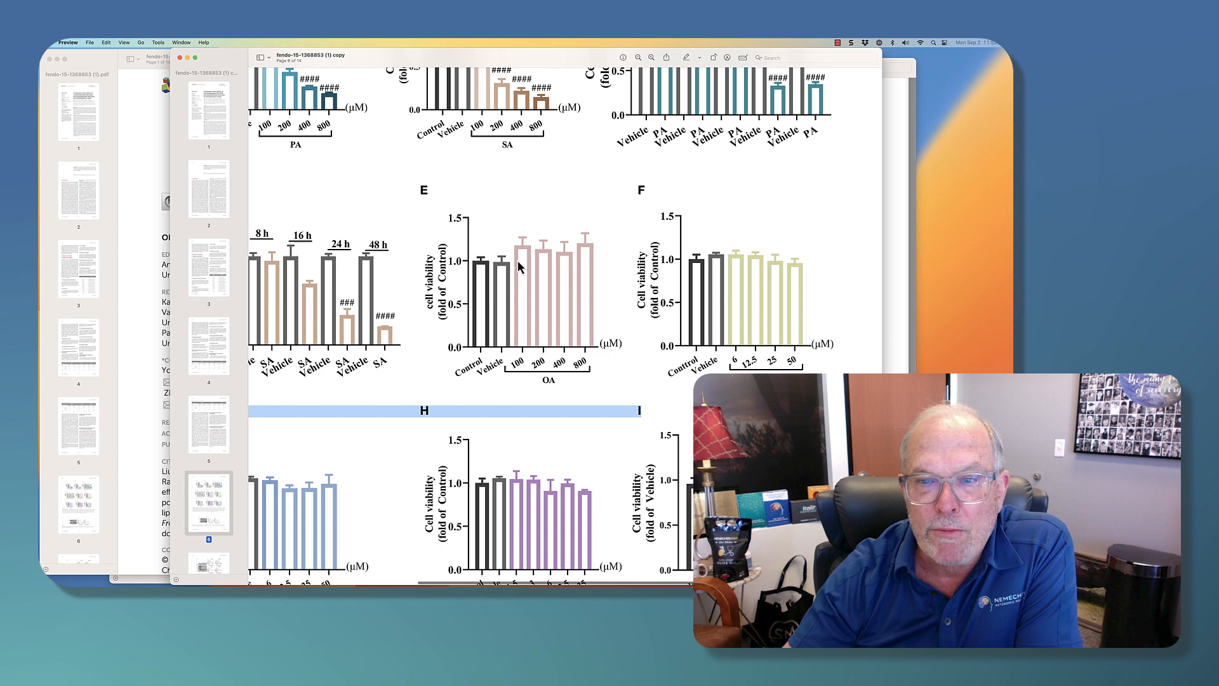
pyautogui.moveTo(522, 247)
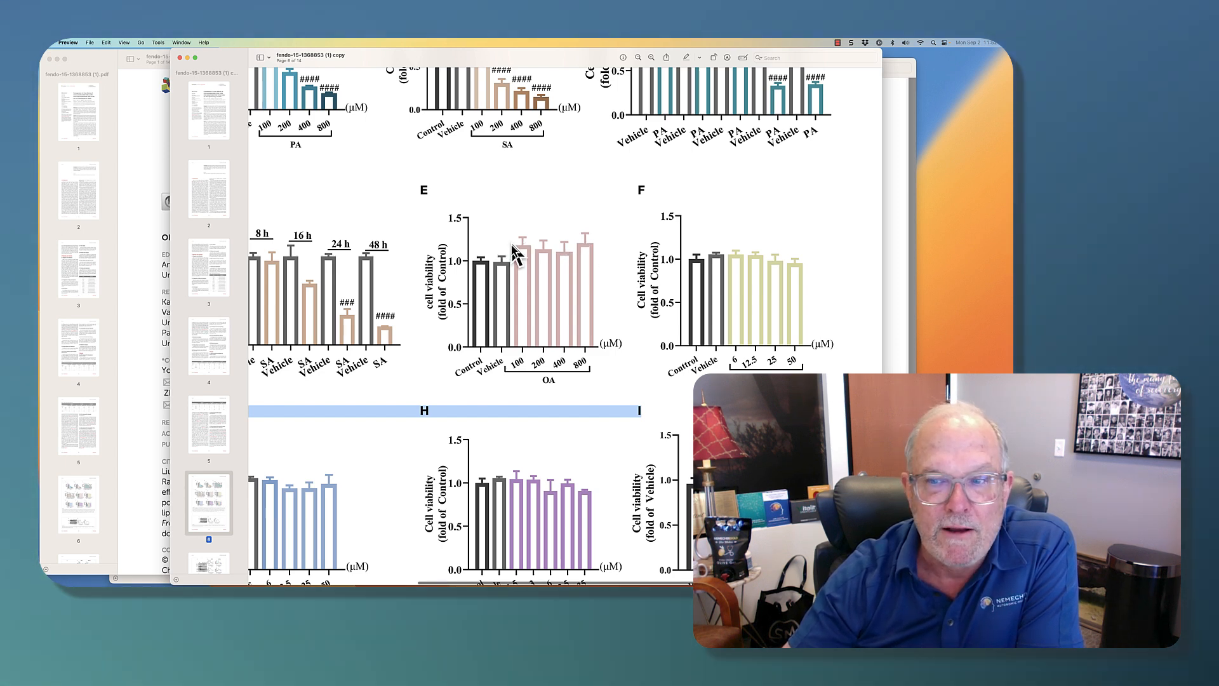
pyautogui.moveTo(577, 256)
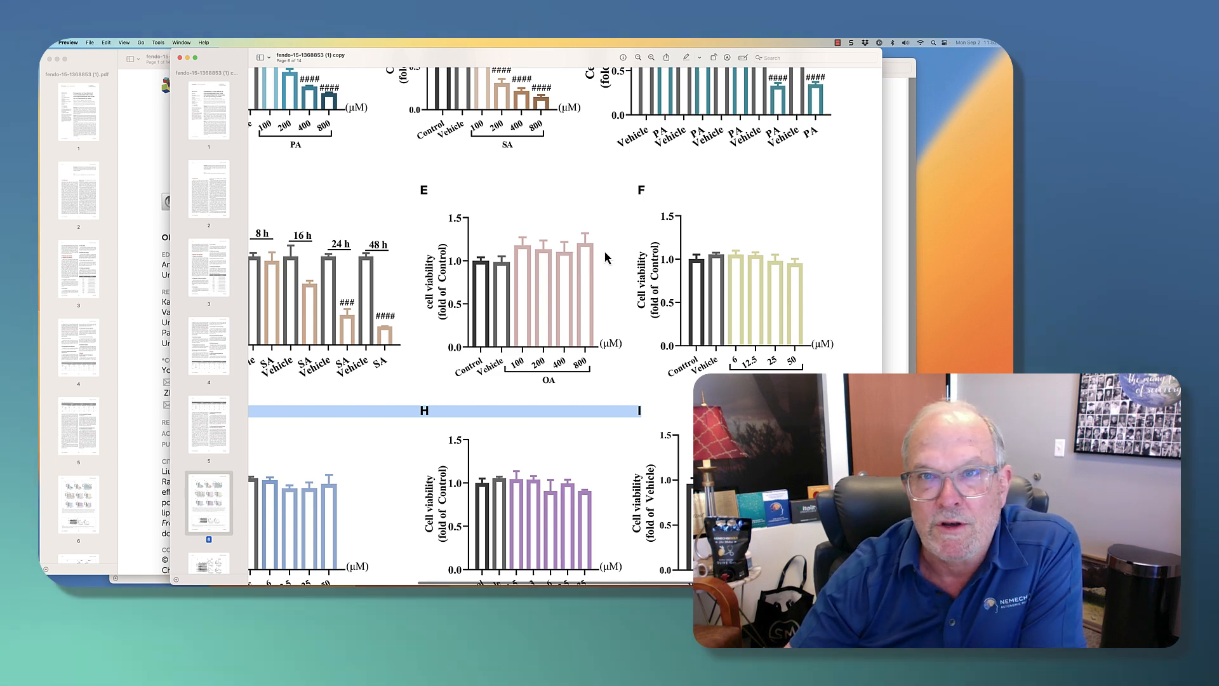
pyautogui.moveTo(893, 297)
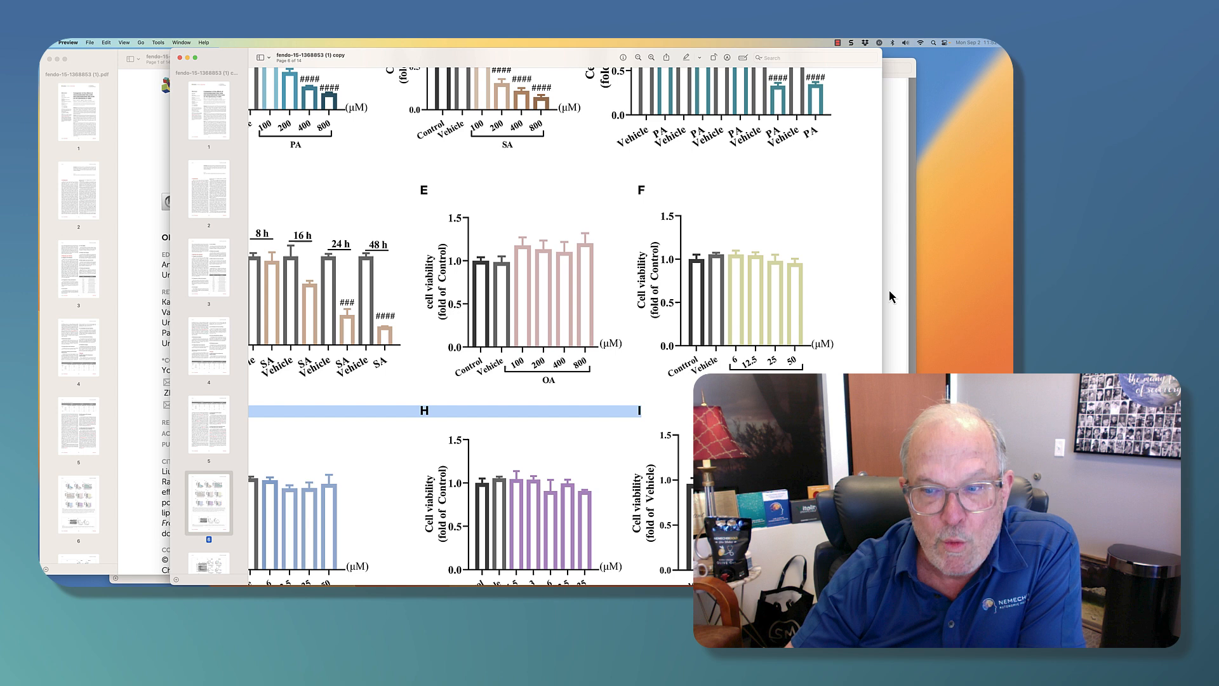
pyautogui.scroll(-3)
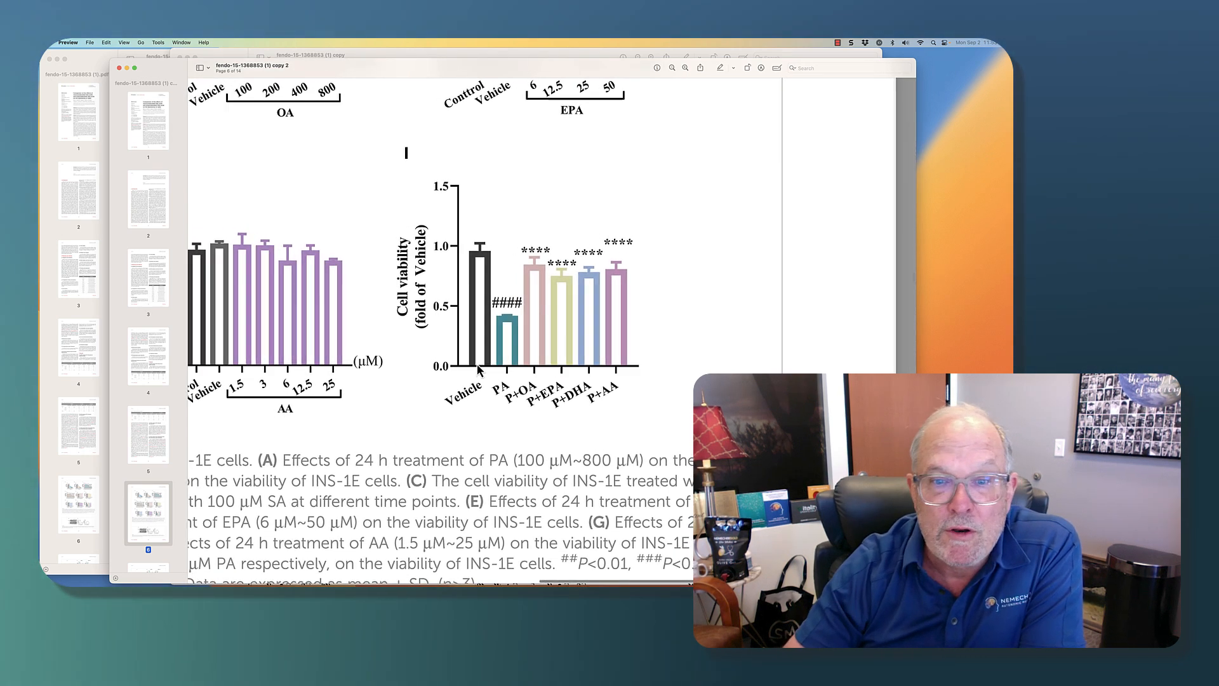
pyautogui.moveTo(477, 299)
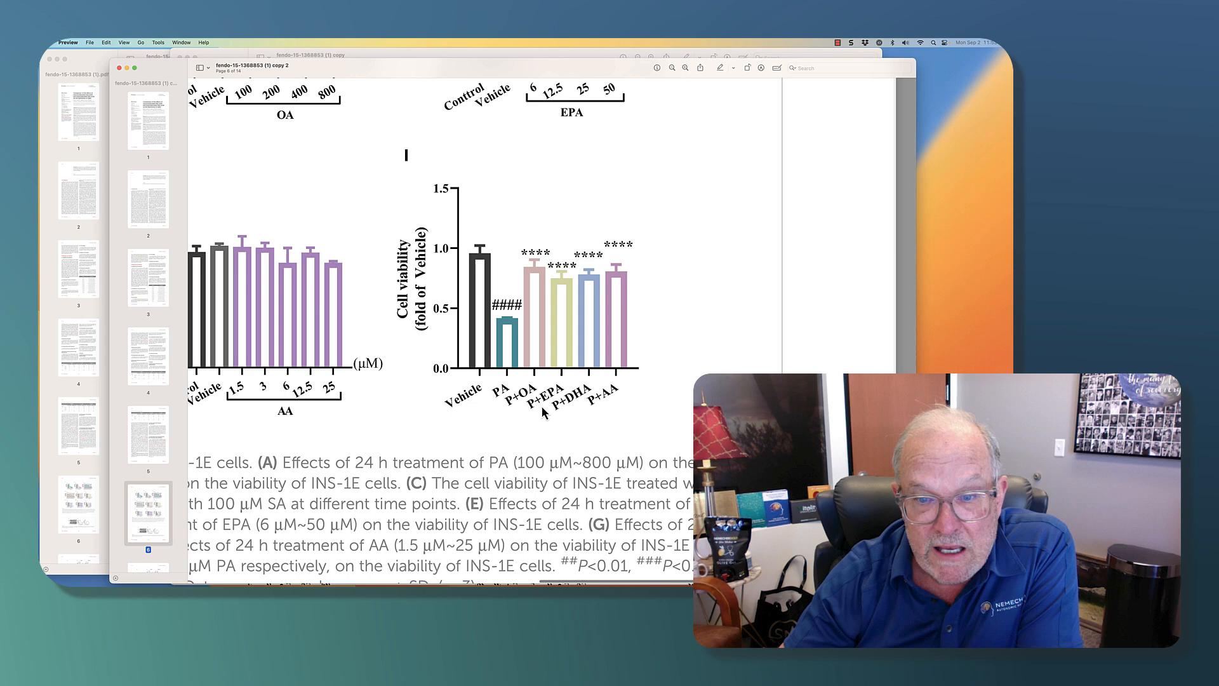
pyautogui.moveTo(564, 401)
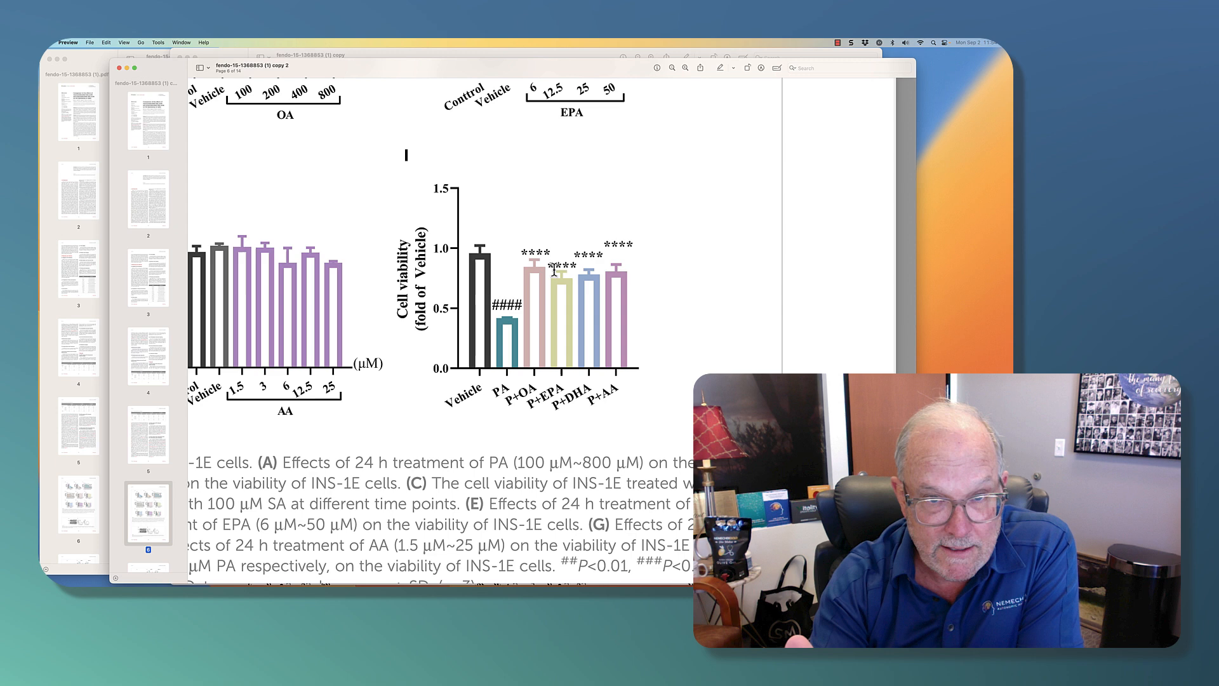
pyautogui.moveTo(498, 326)
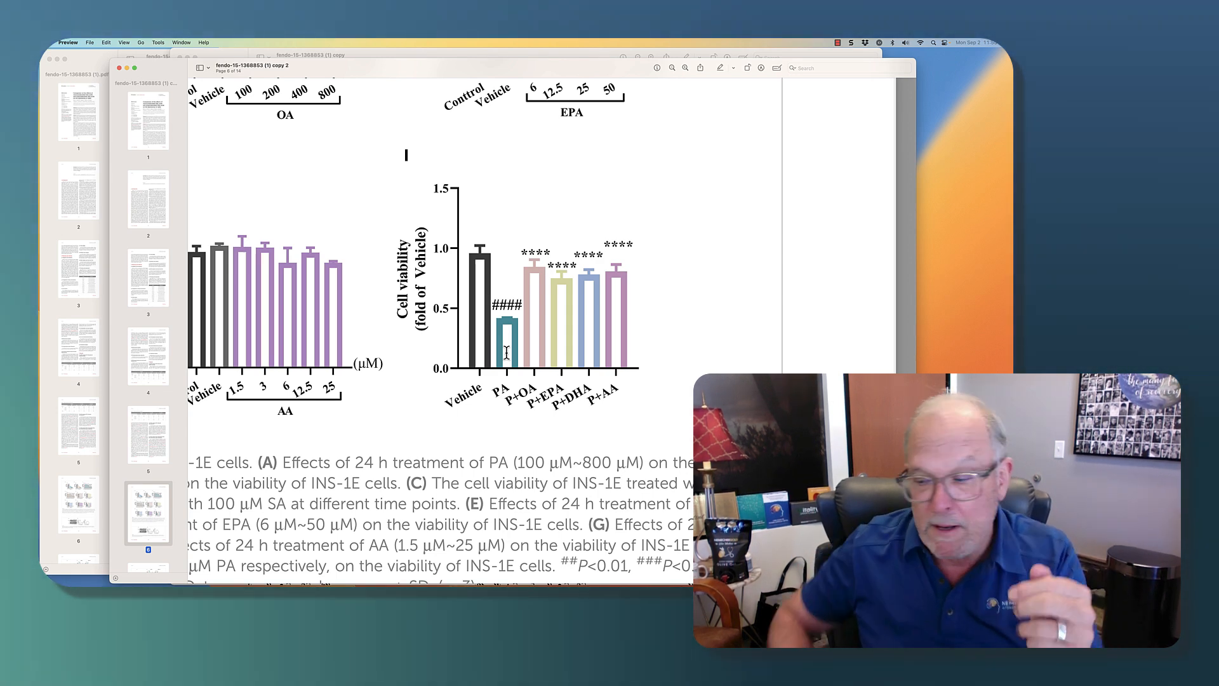
pyautogui.moveTo(502, 366)
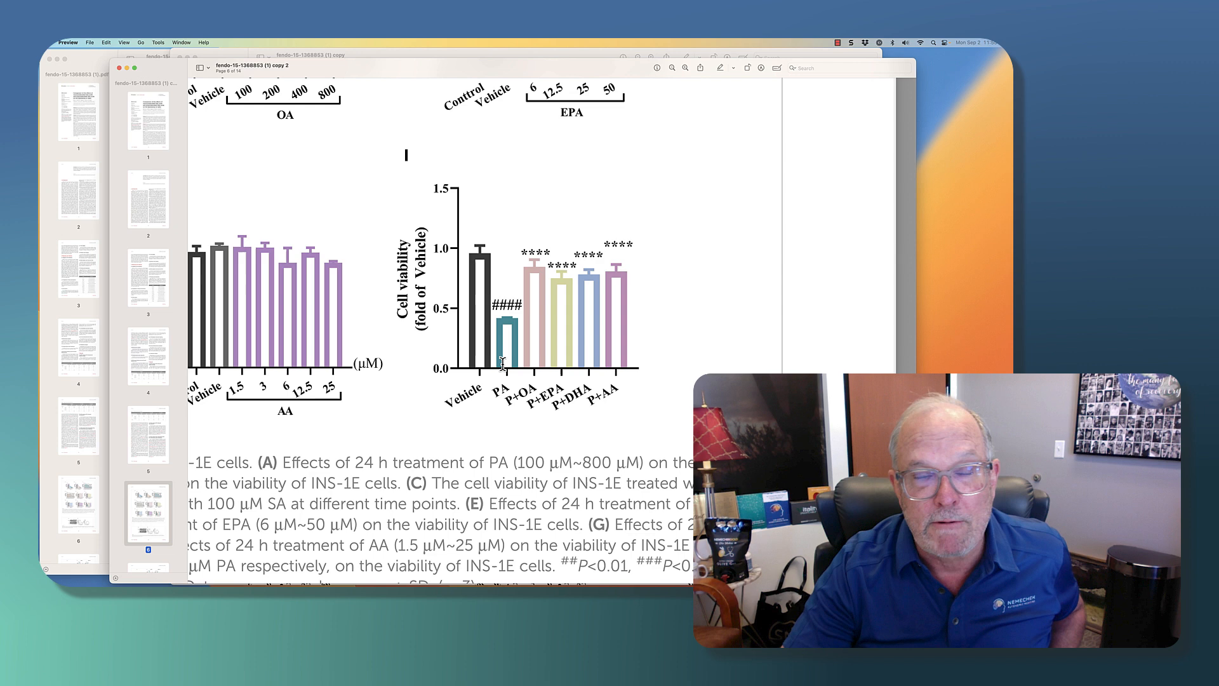
pyautogui.moveTo(754, 162)
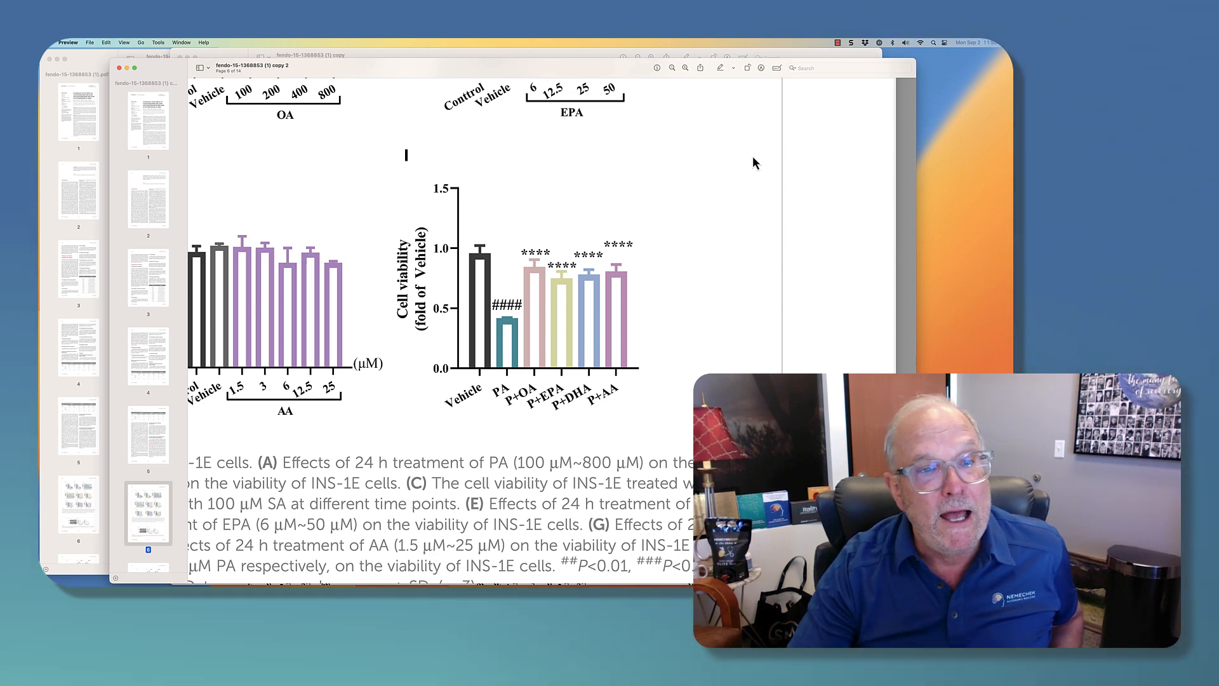